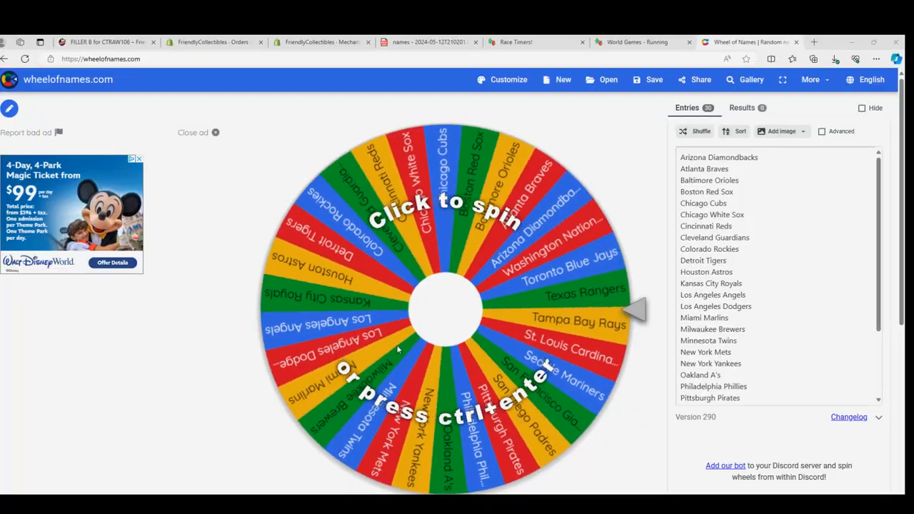
Step: Spin the MLB team wheel to land on Houston Astros and remove them from the entries
click(445, 311)
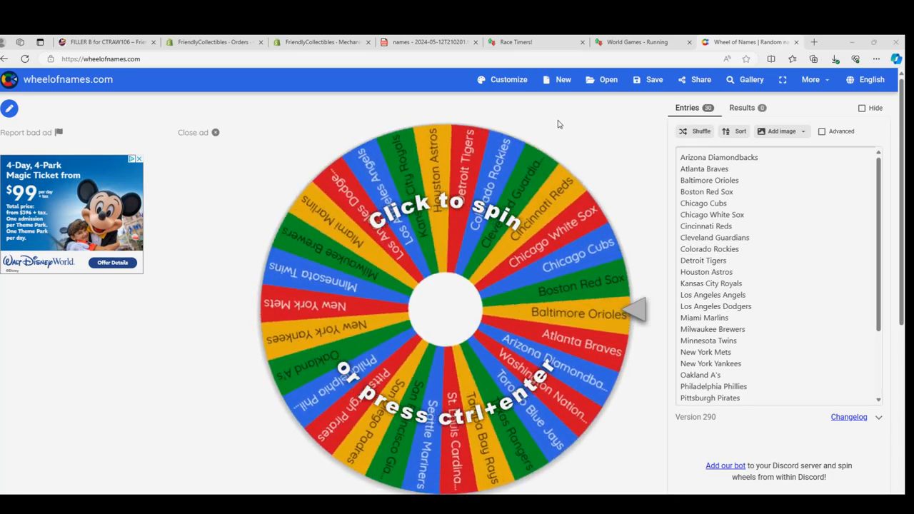
click(446, 311)
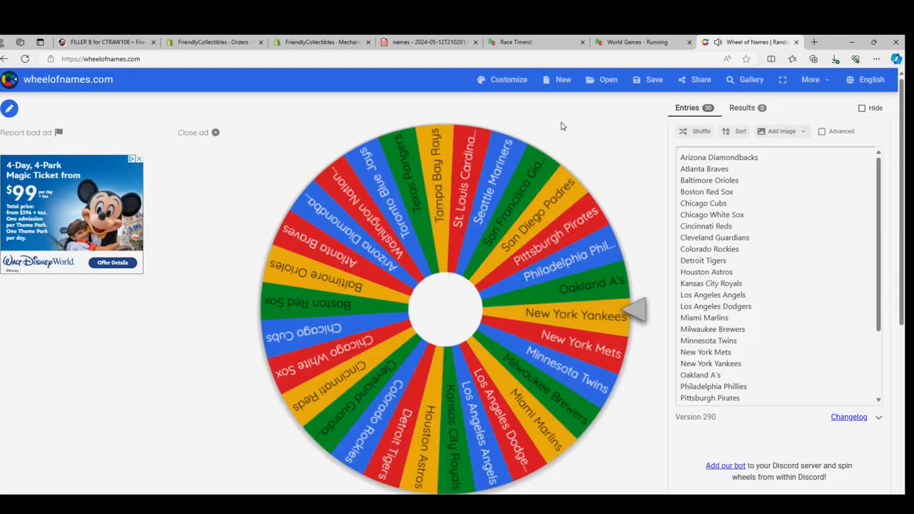
click(445, 311)
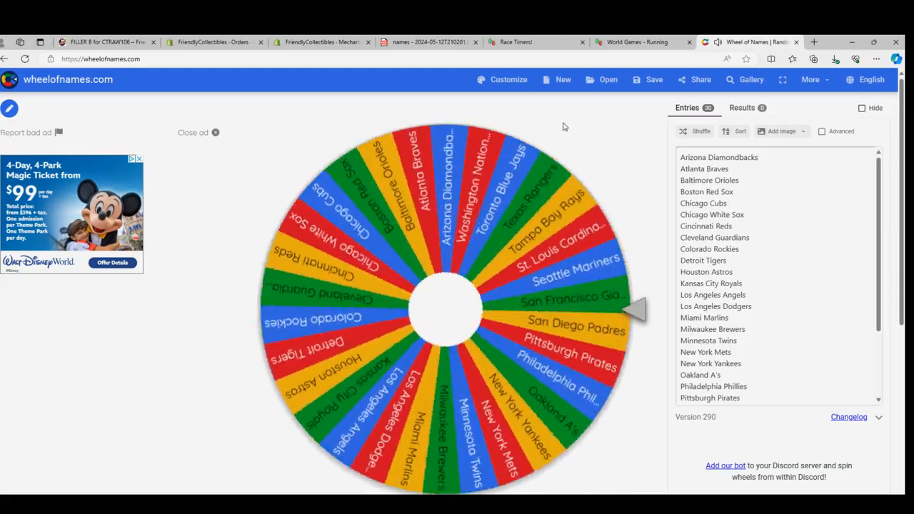
click(445, 311)
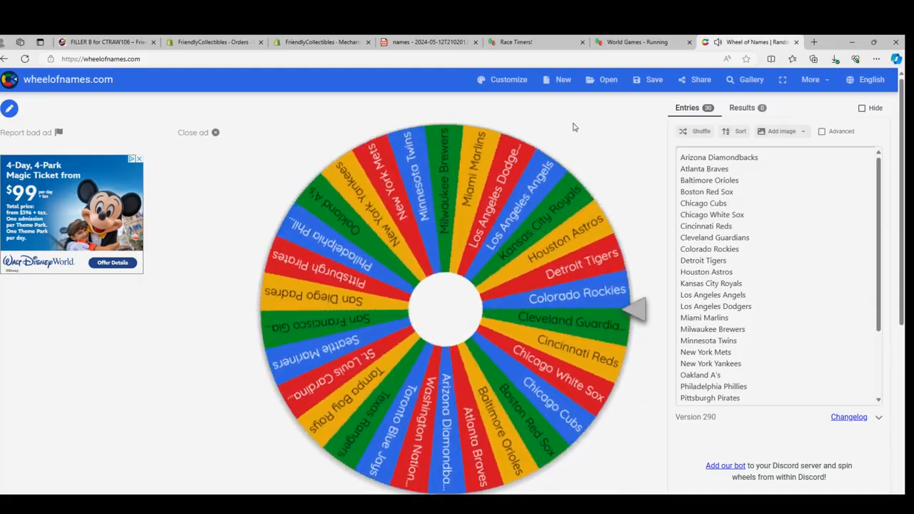
click(445, 311)
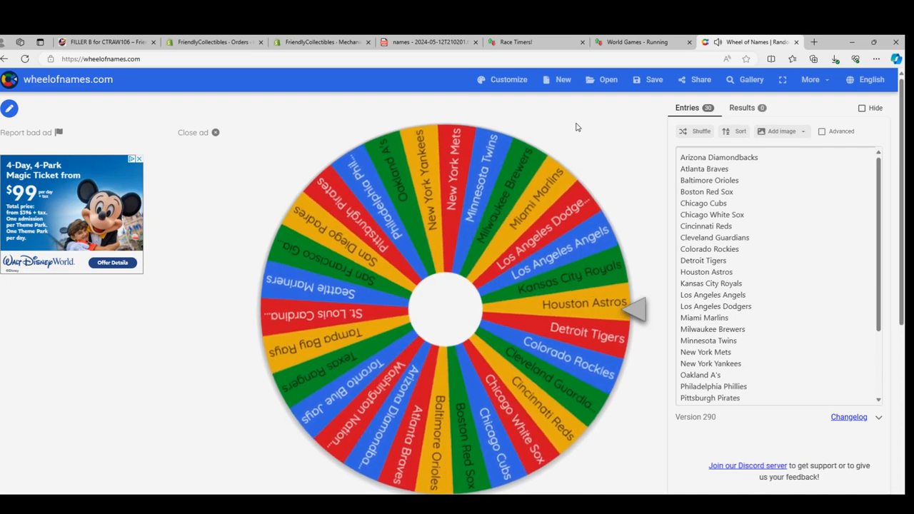
click(445, 311)
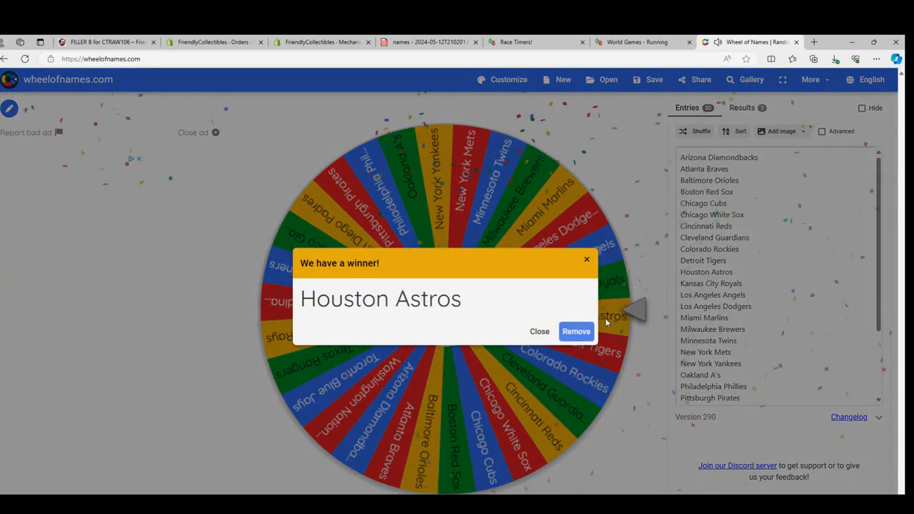
click(577, 331)
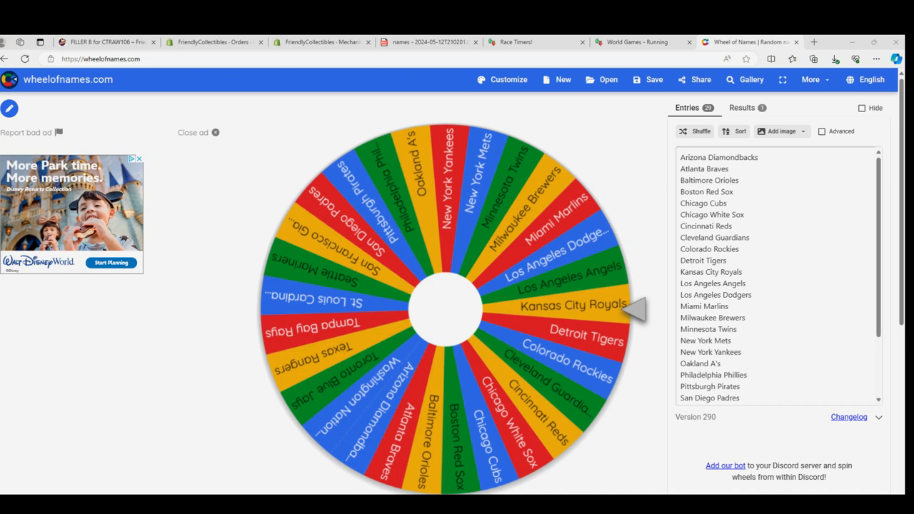
mouse_move(598, 270)
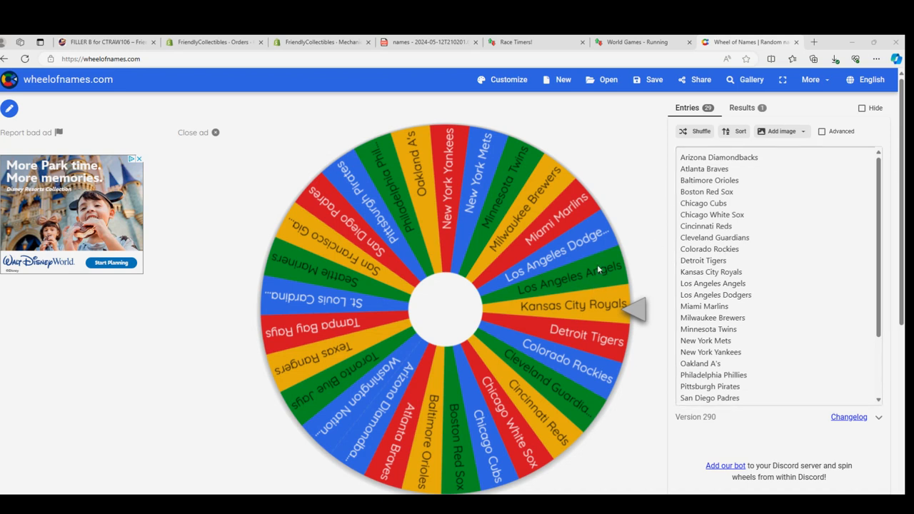
mouse_move(608, 282)
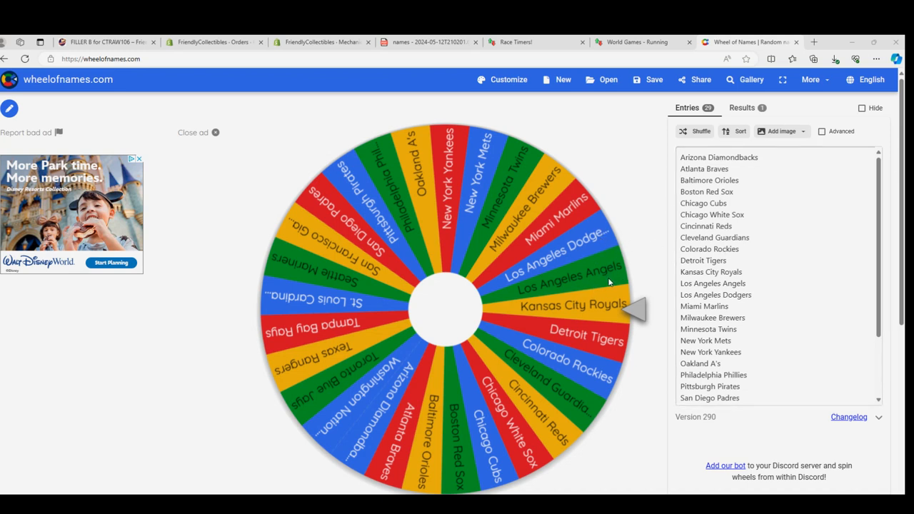
mouse_move(602, 364)
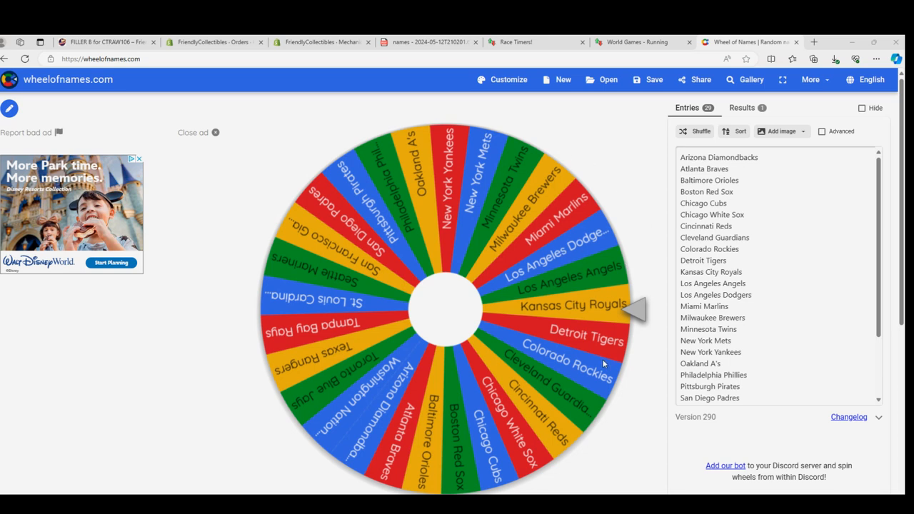
mouse_move(556, 128)
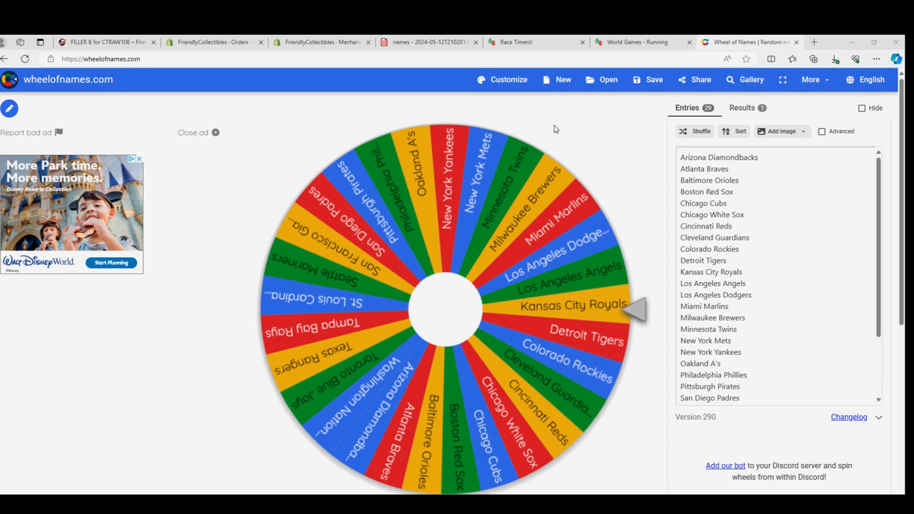
mouse_move(543, 436)
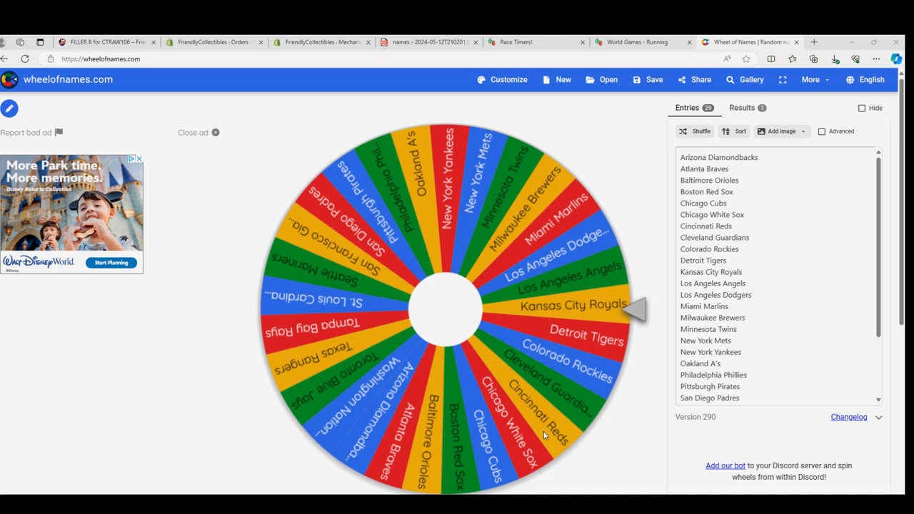
mouse_move(568, 388)
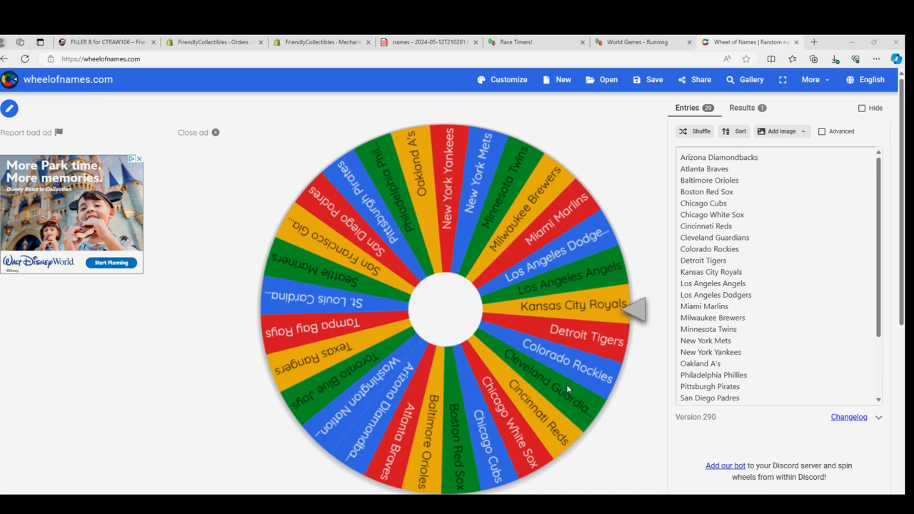
mouse_move(517, 167)
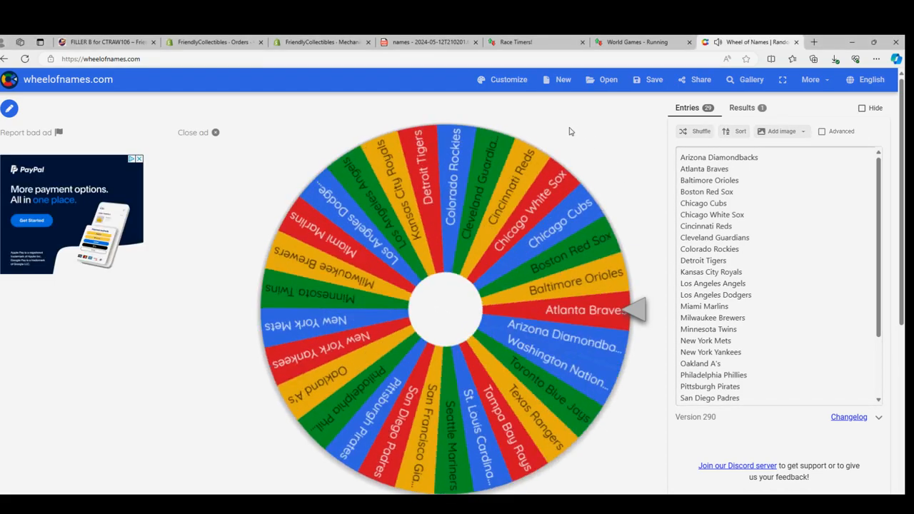
Step: Spin the wheel again so it lands on Detroit Tigers and acknowledge the winner
click(445, 307)
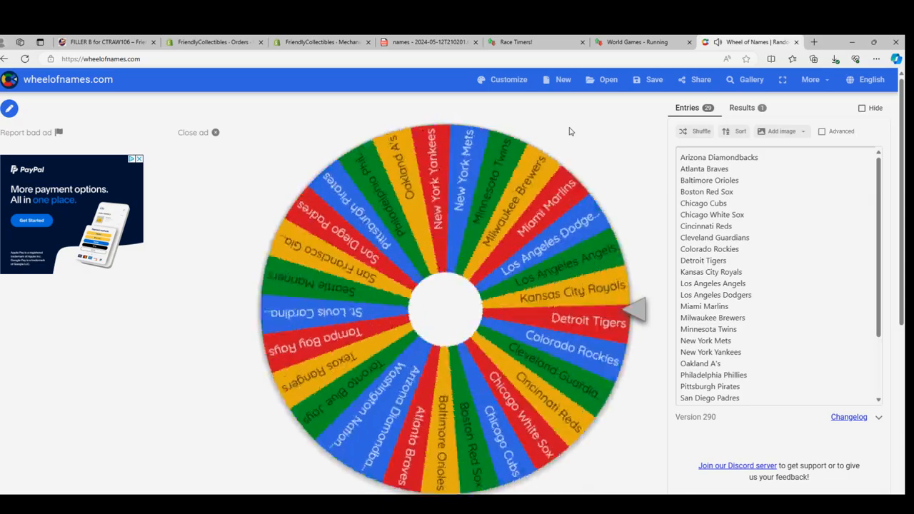
click(445, 307)
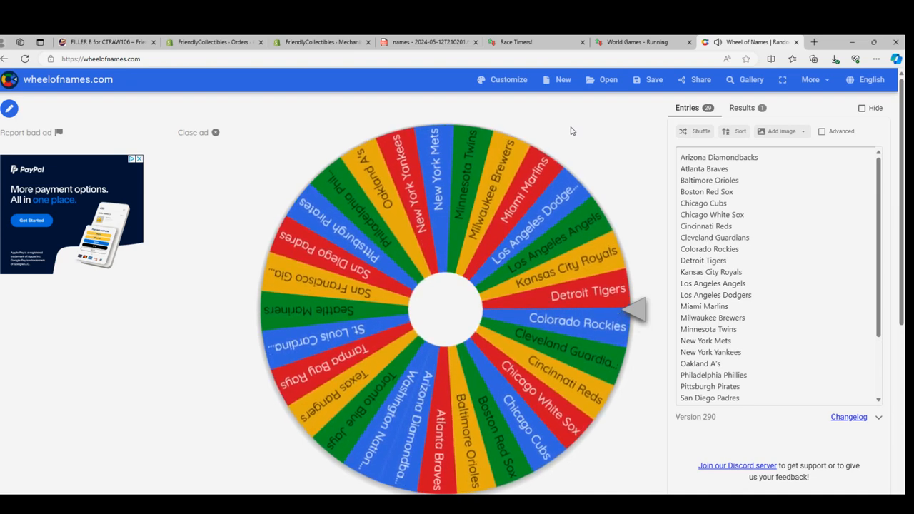
click(445, 312)
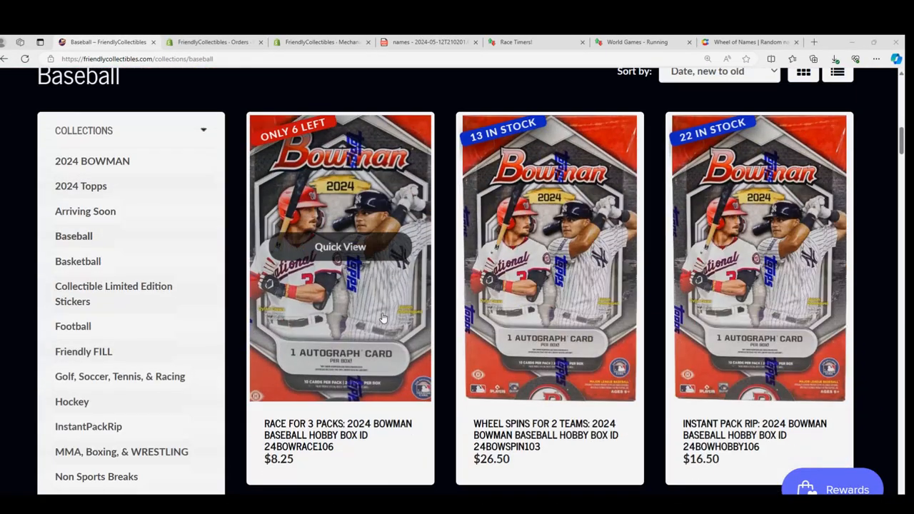
Step: Open the 'Wheel Spins for 2 Teams' 2024 Bowman product page and select its web address
scroll(down, 3)
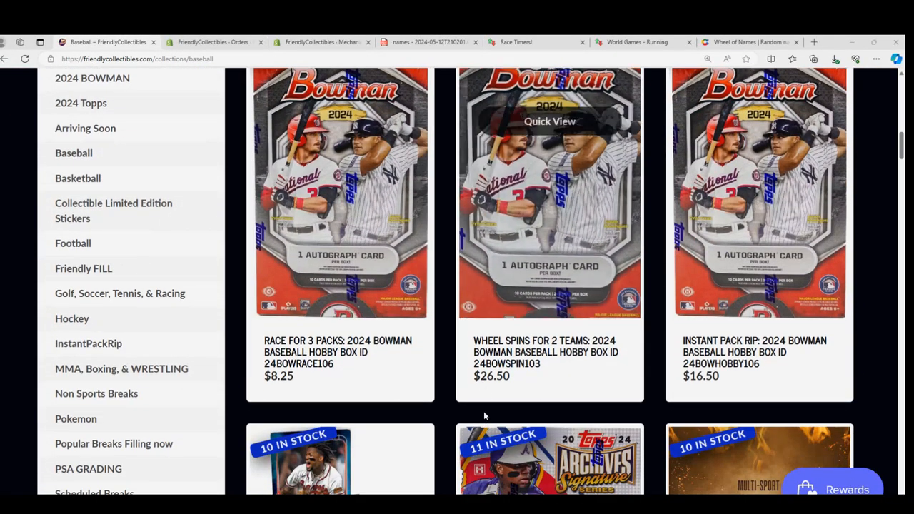
scroll(up, 3)
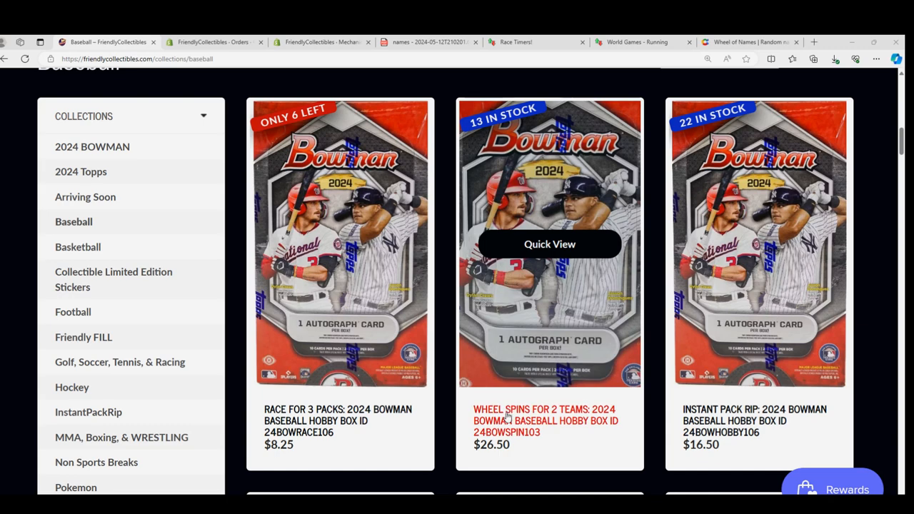
click(545, 420)
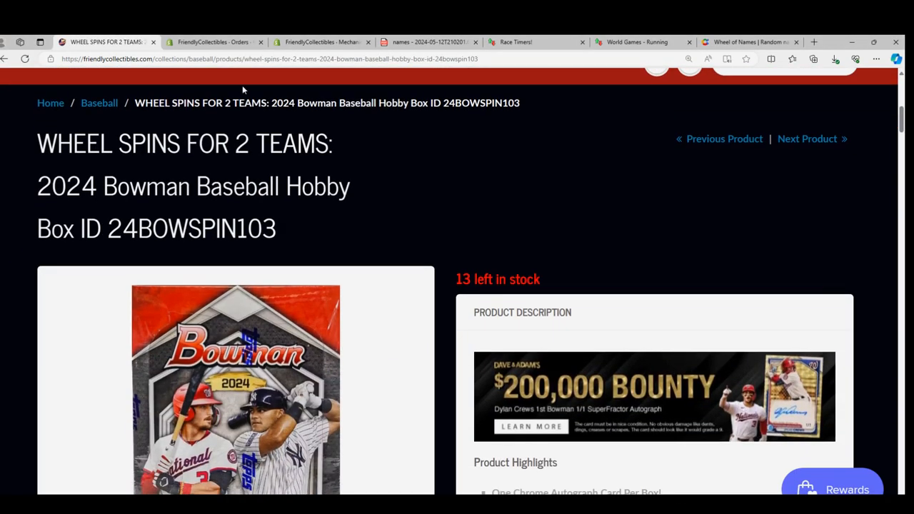
click(286, 59)
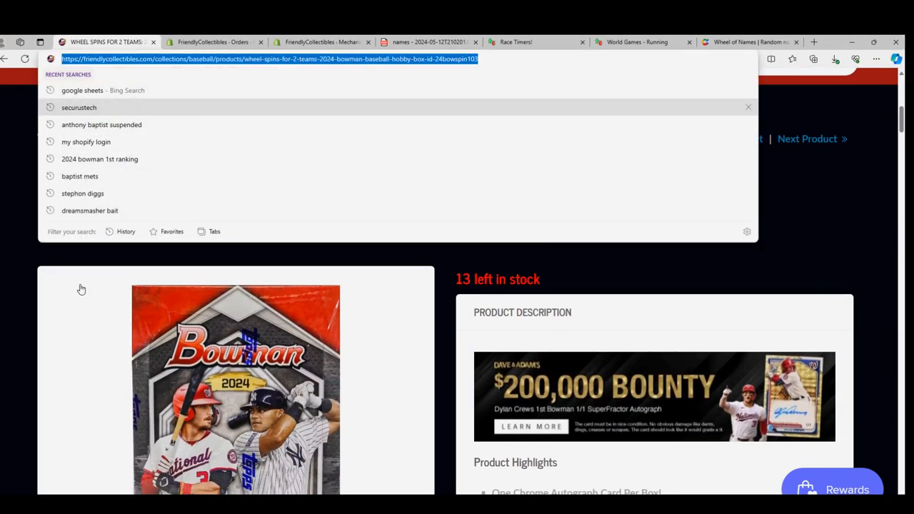